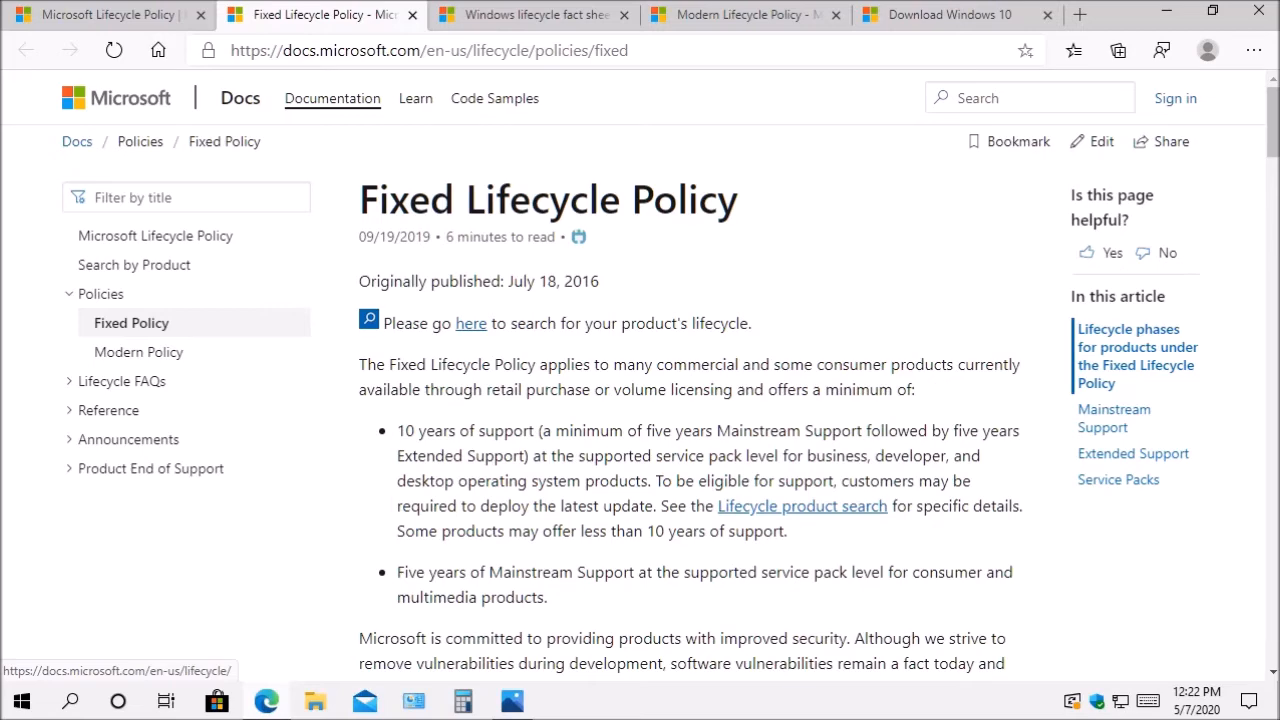
# Switch to the Windows lifecycle fact sheet and view the Windows 8.1 and 7 support end dates.
pyautogui.click(536, 14)
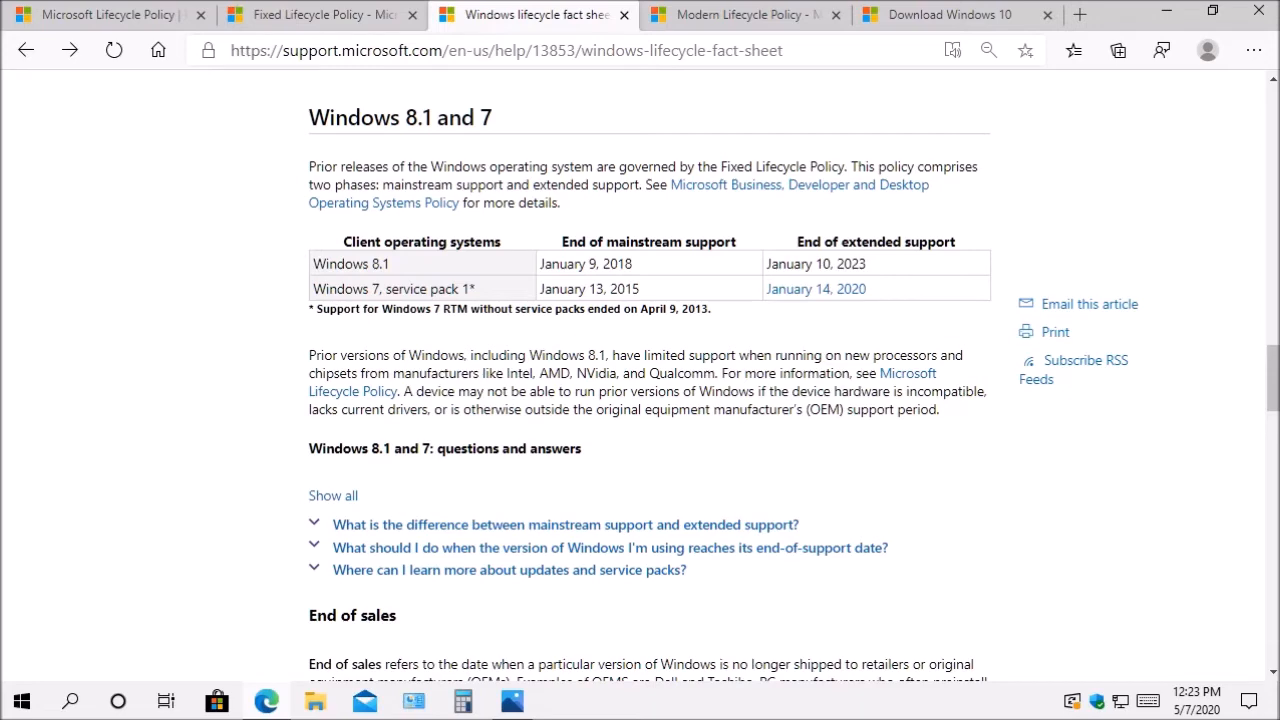
# Switch to the Modern Lifecycle Policy page with its support criteria and change notification section.
pyautogui.click(744, 14)
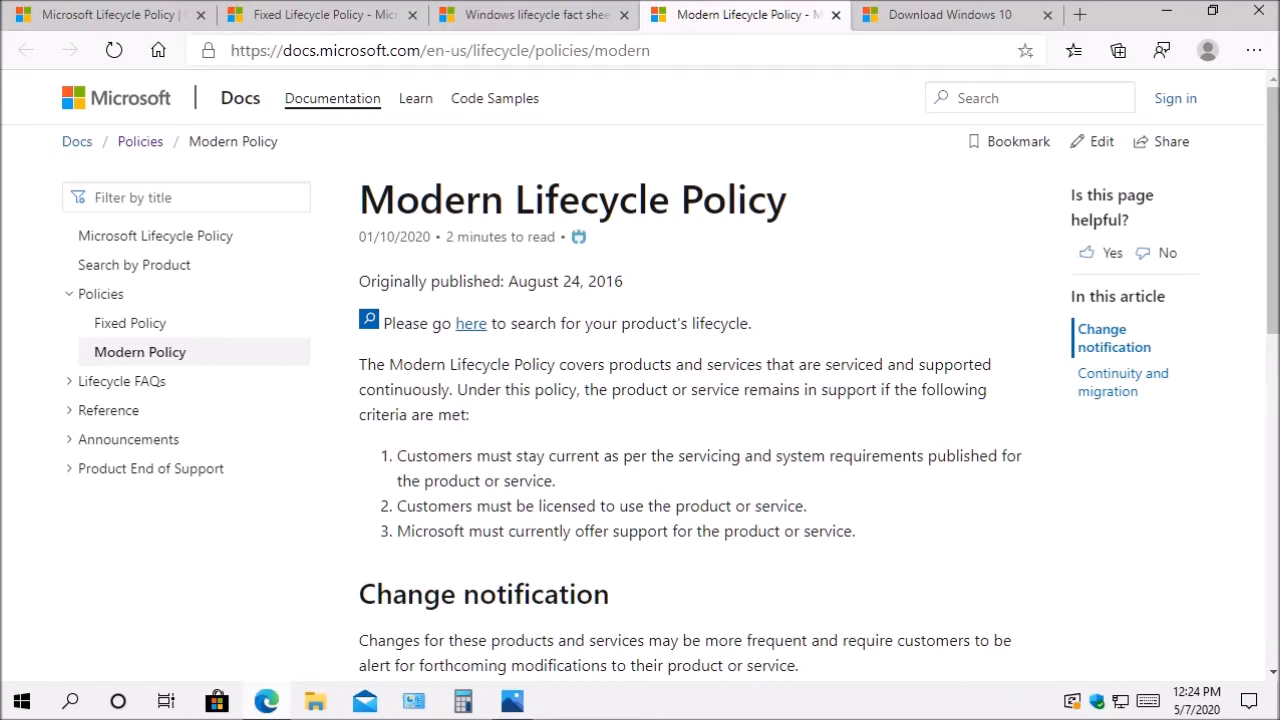
# Return to the Windows lifecycle fact sheet's Windows 10 version end-of-service table.
pyautogui.click(530, 14)
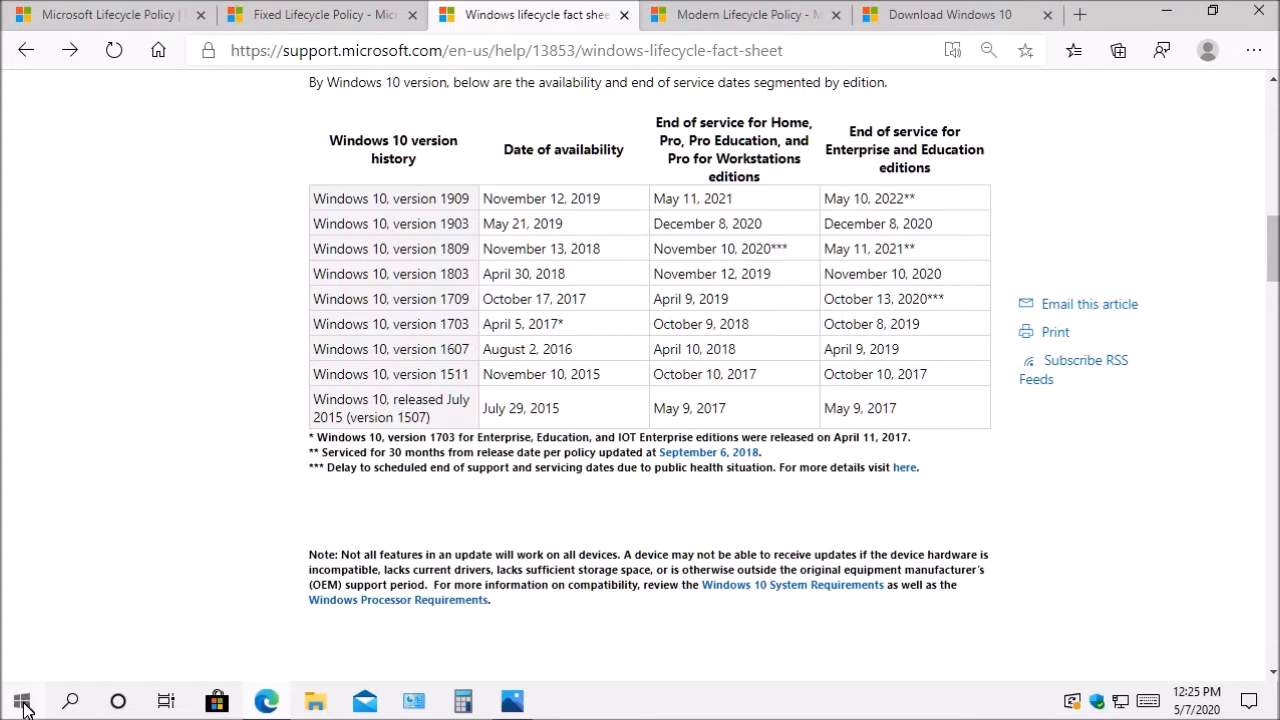
pyautogui.moveTo(22, 700)
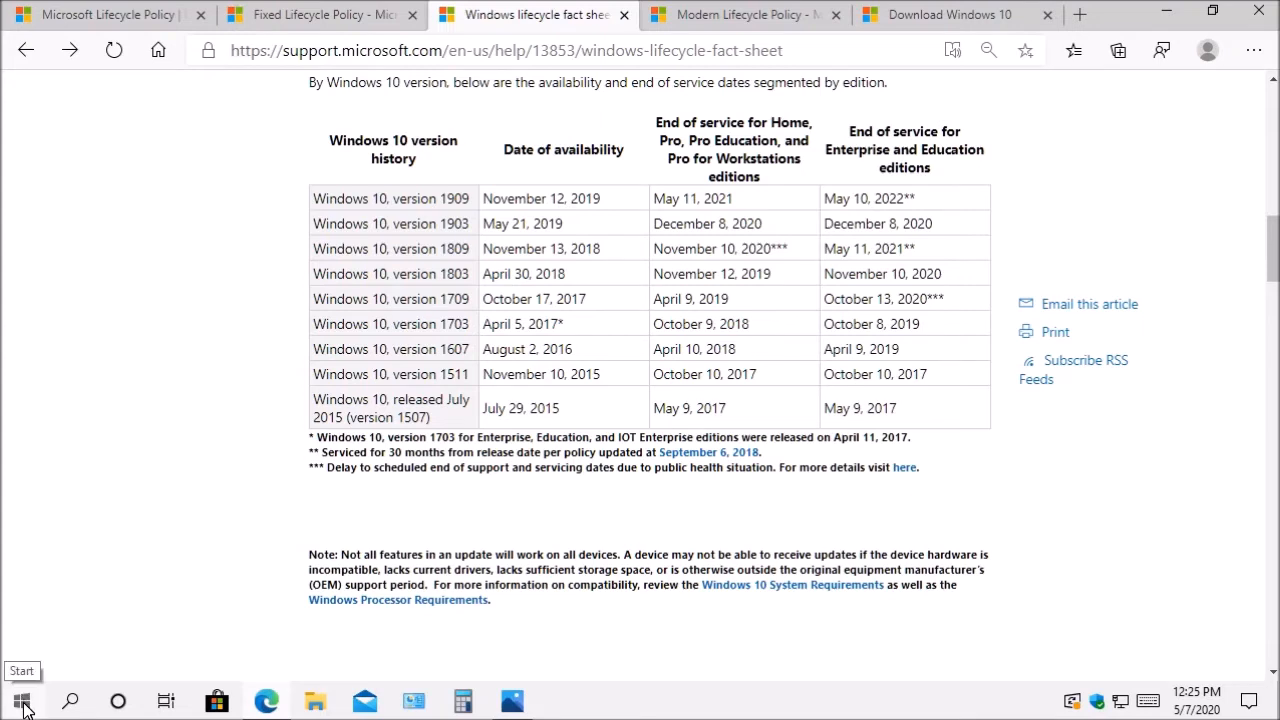
# Open Windows Settings from the Start menu and scroll the System categories toward About.
pyautogui.click(22, 700)
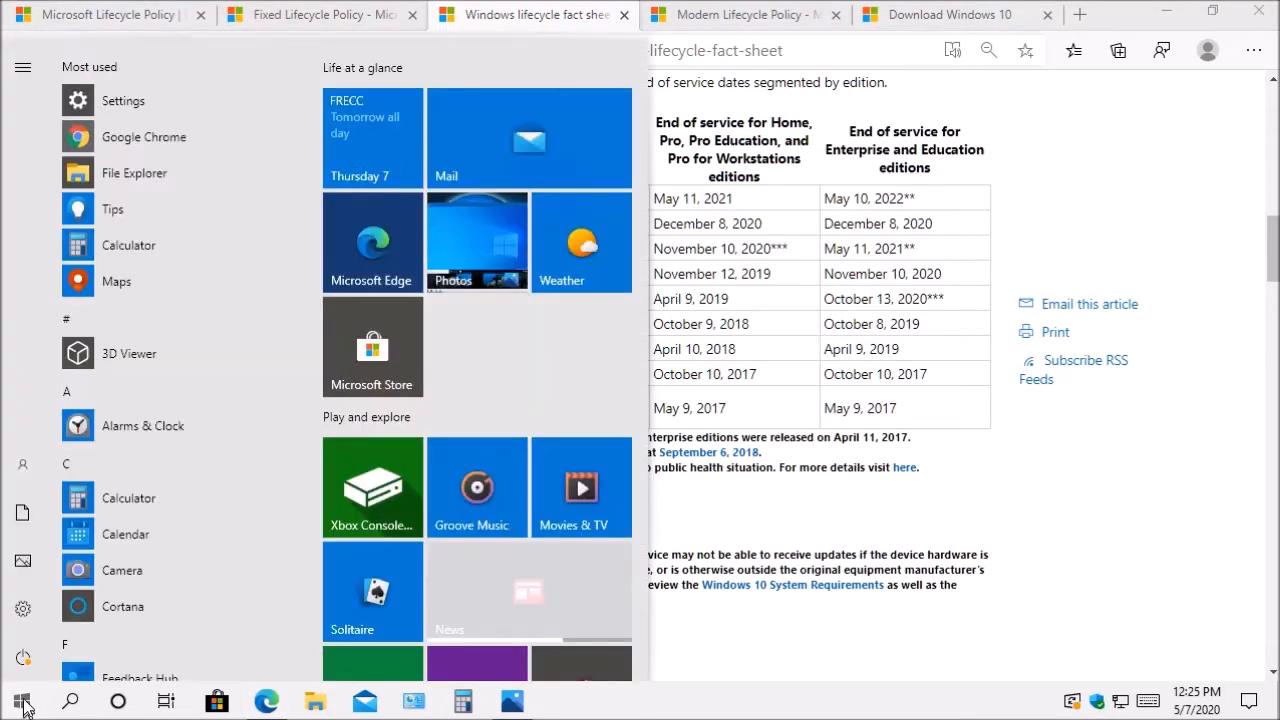
pyautogui.click(24, 68)
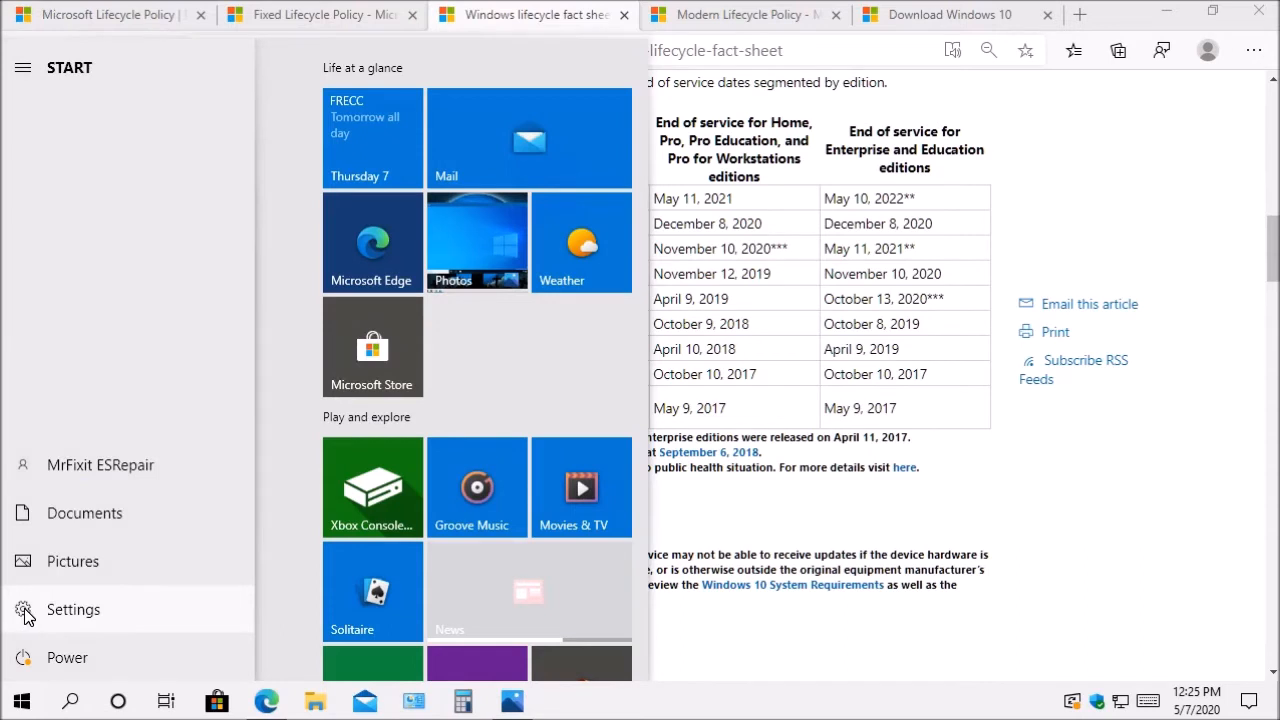
pyautogui.click(72, 608)
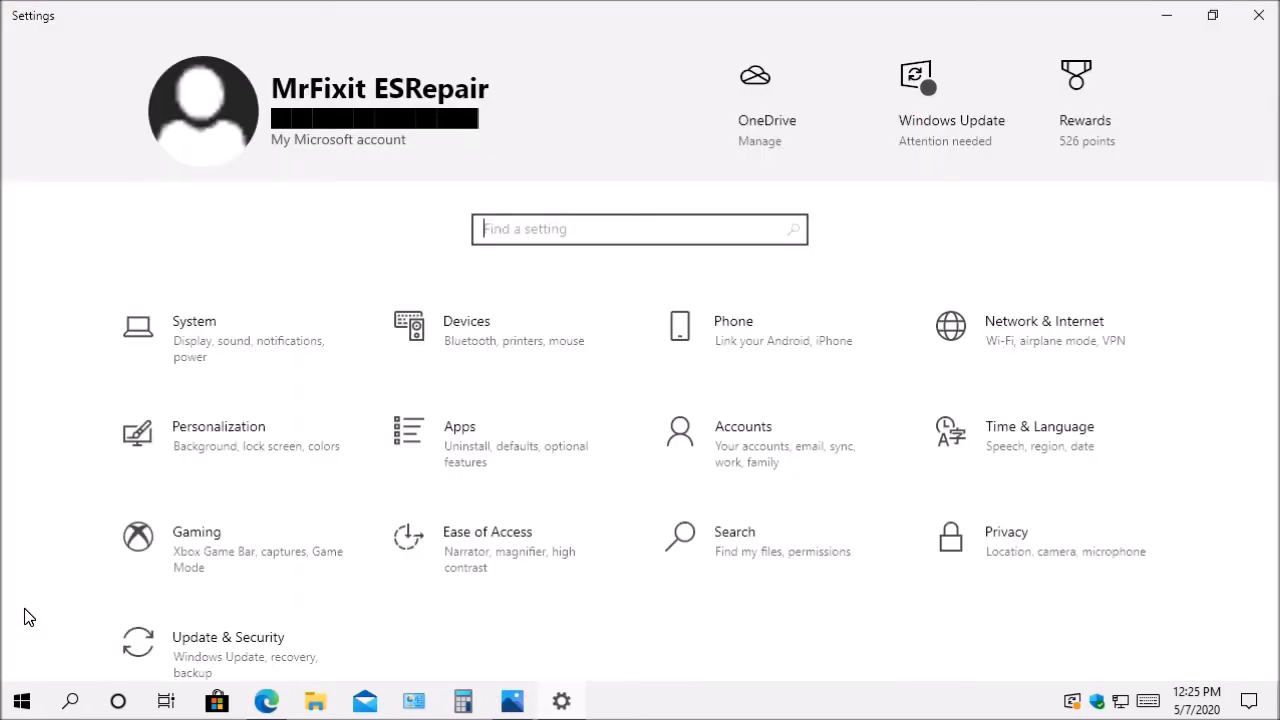
pyautogui.moveTo(212, 332)
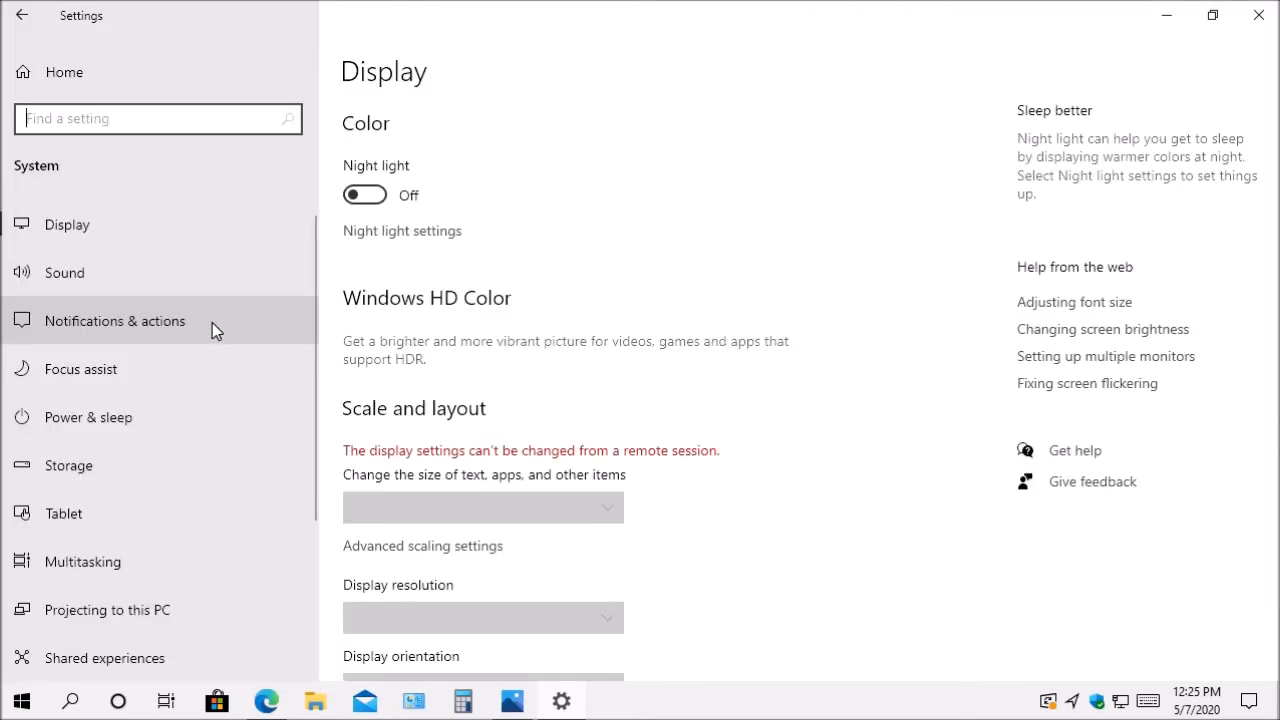
pyautogui.scroll(-3)
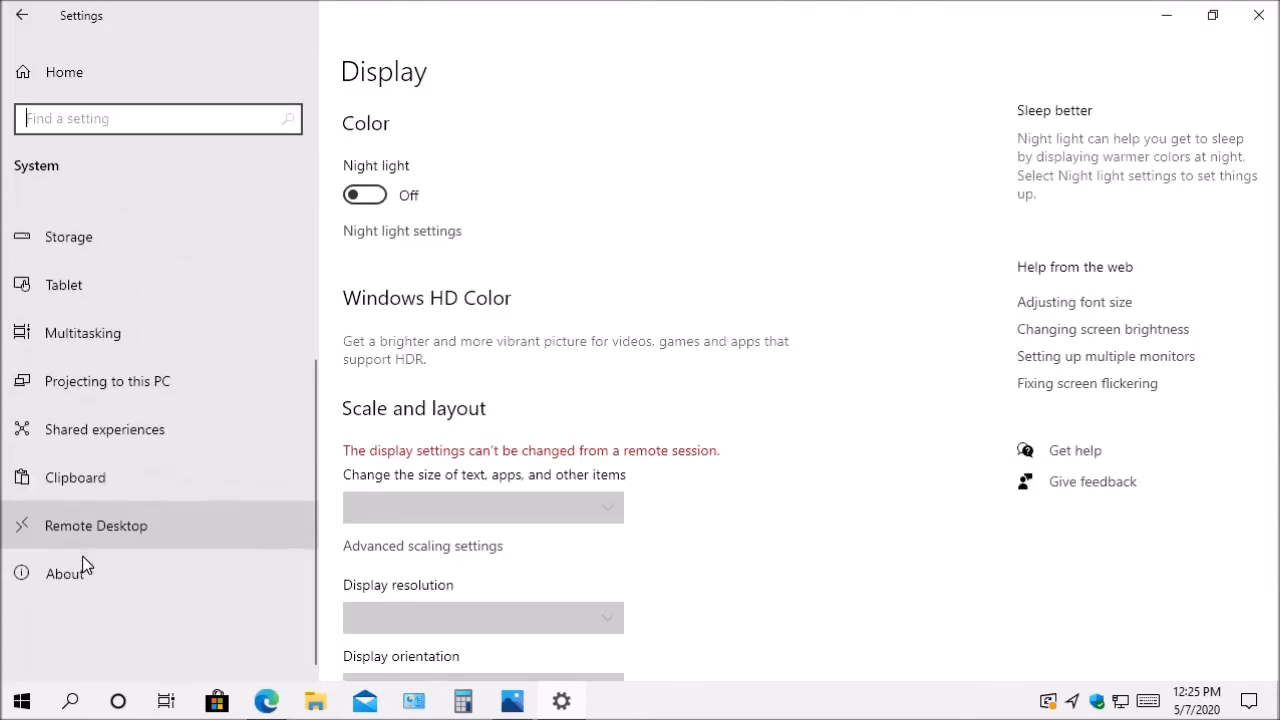
pyautogui.moveTo(80, 572)
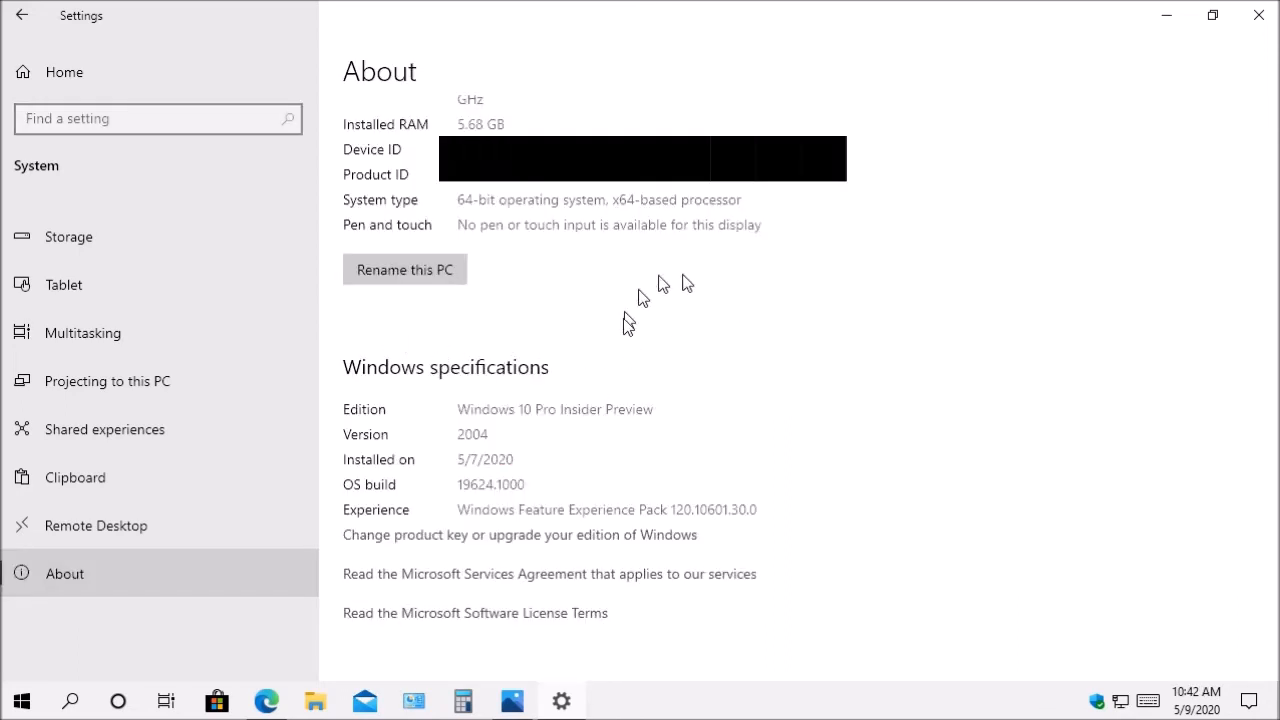
pyautogui.moveTo(410, 400)
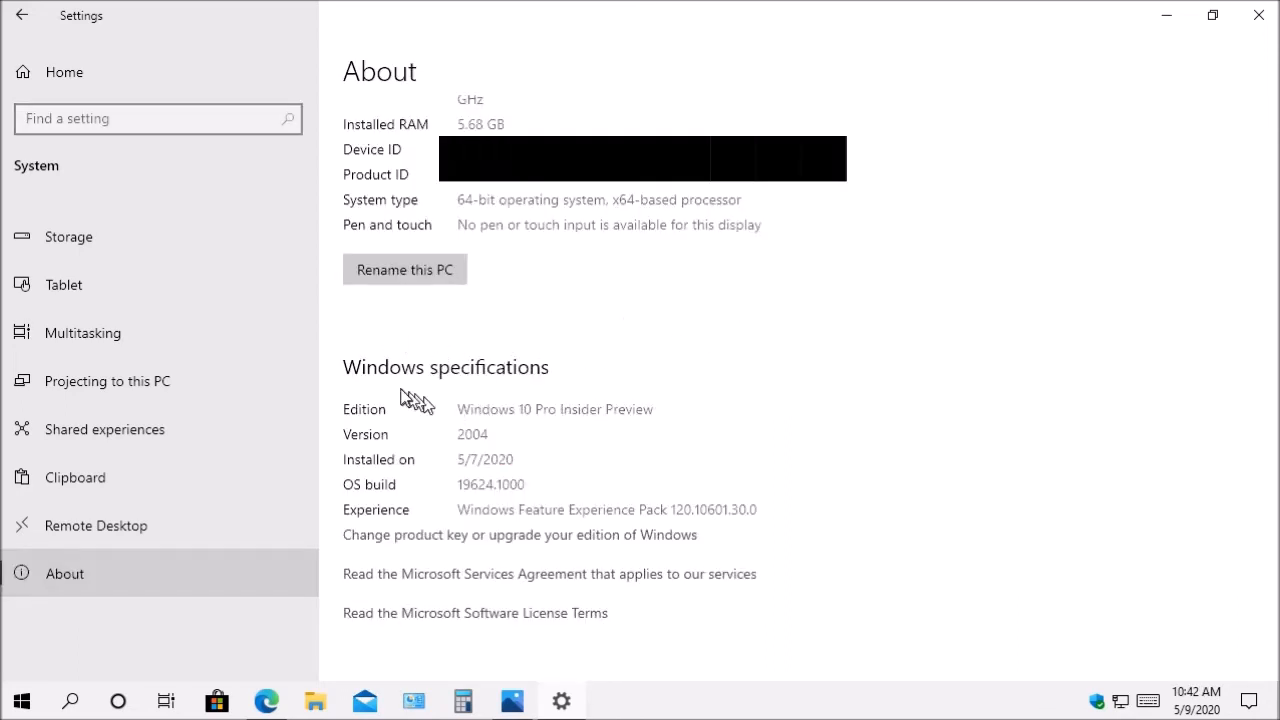
pyautogui.moveTo(384, 396)
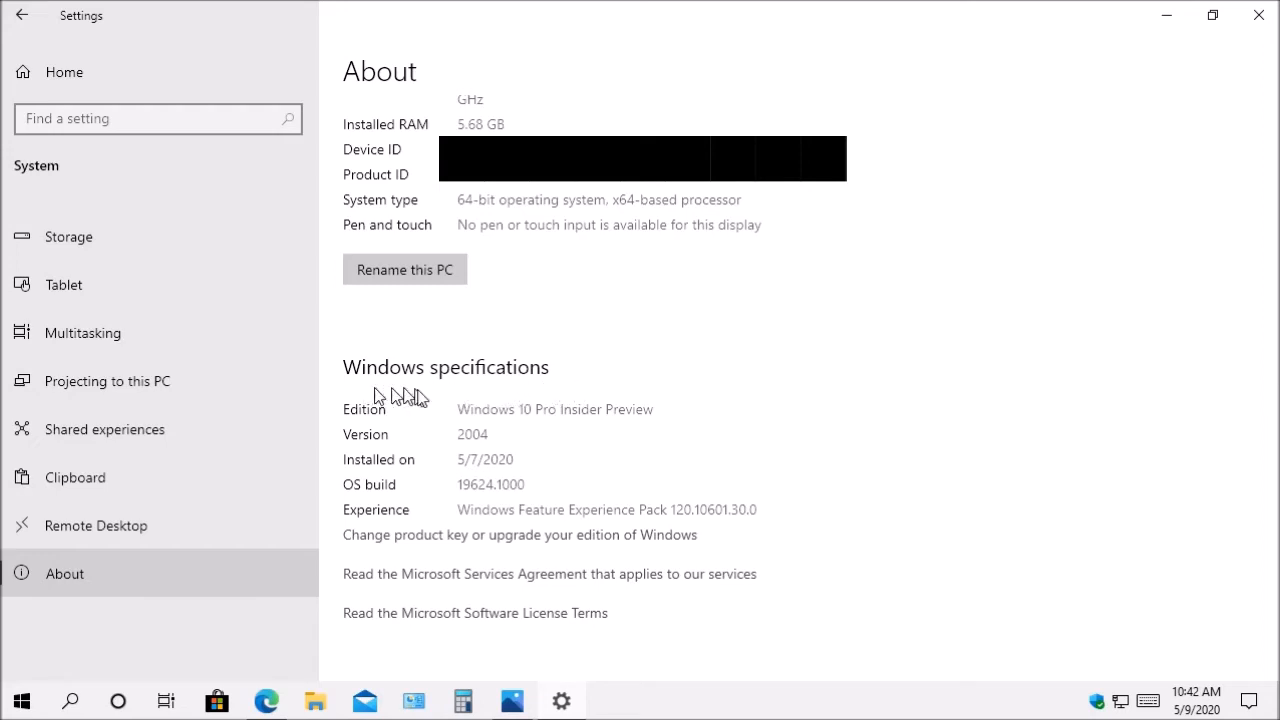
pyautogui.moveTo(598, 412)
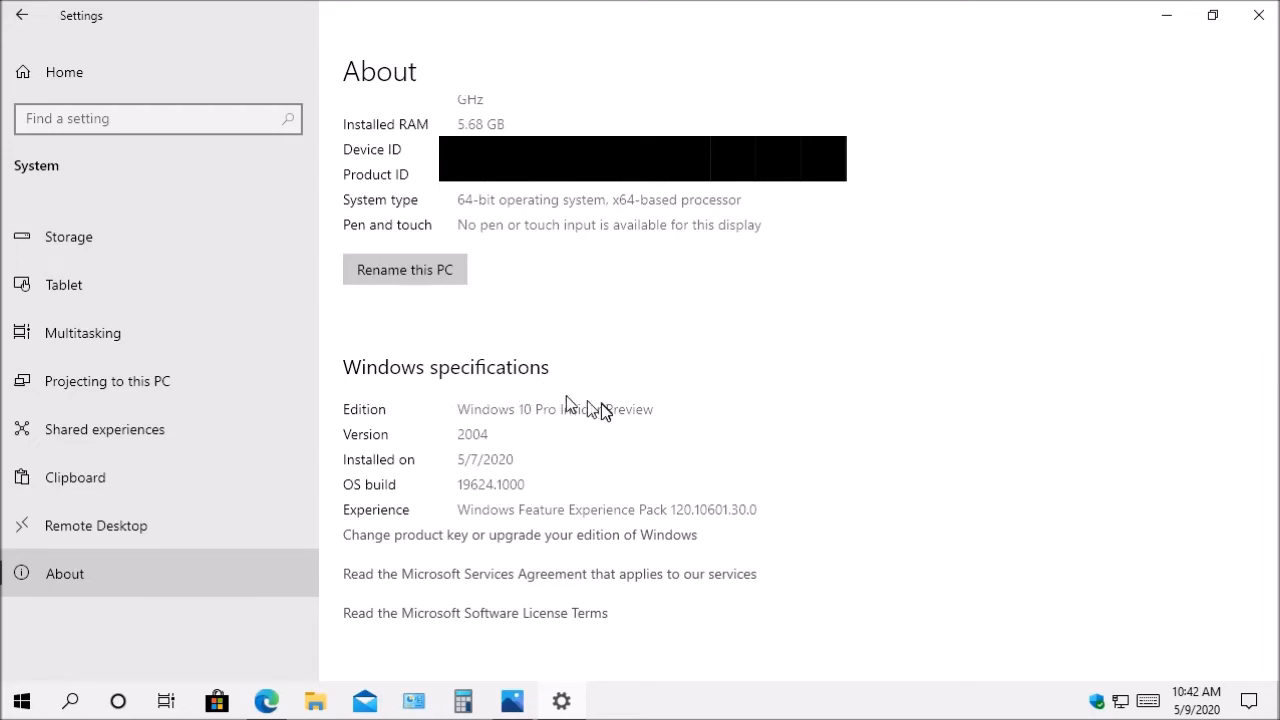
pyautogui.moveTo(604, 428)
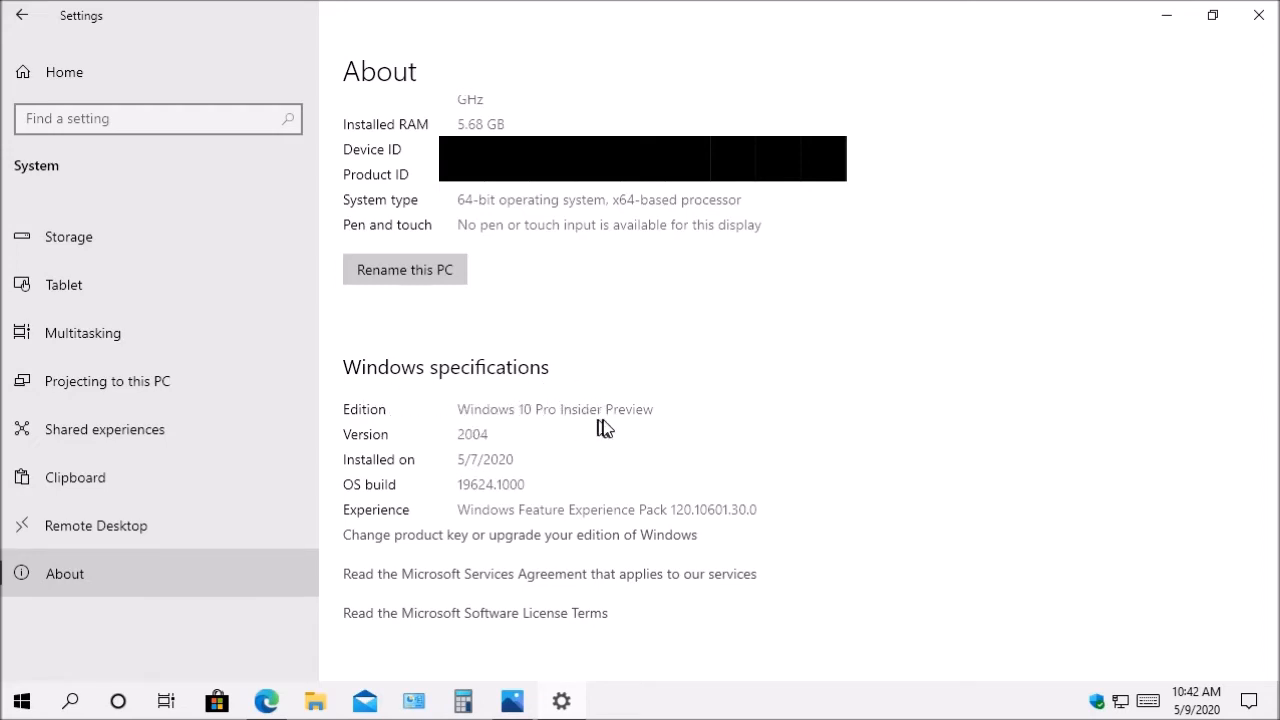
pyautogui.moveTo(378, 452)
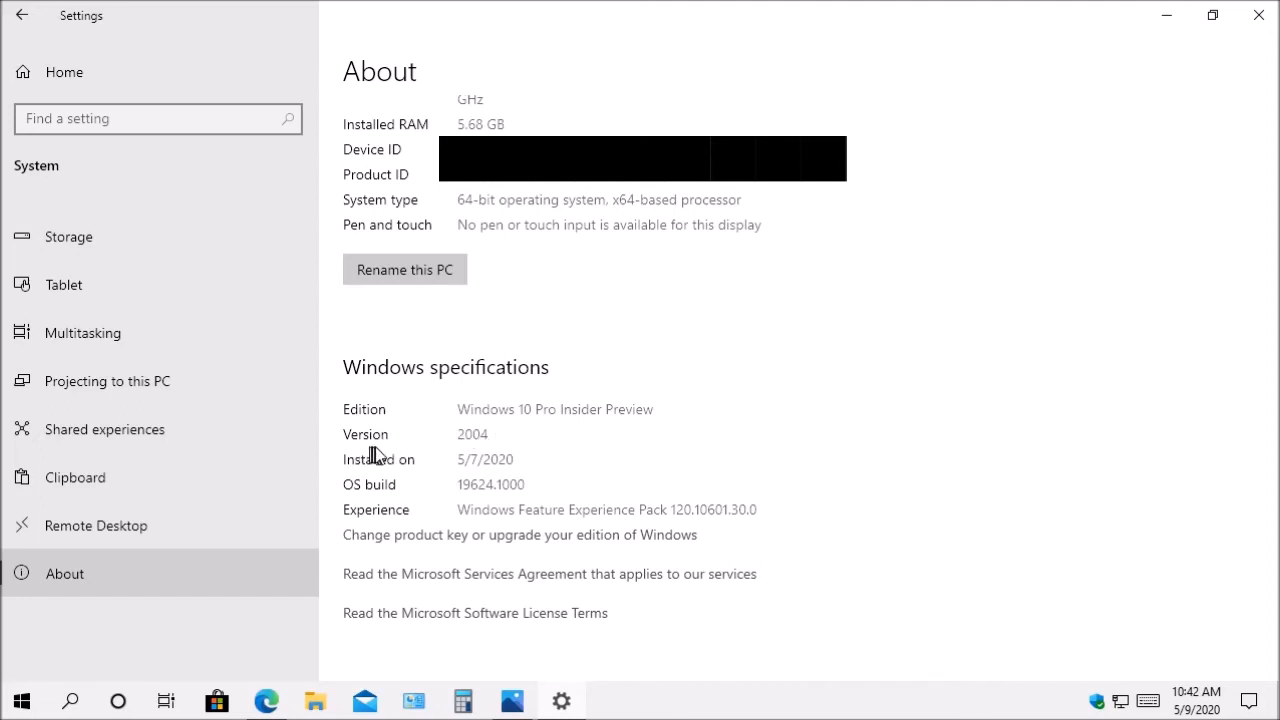
pyautogui.moveTo(500, 458)
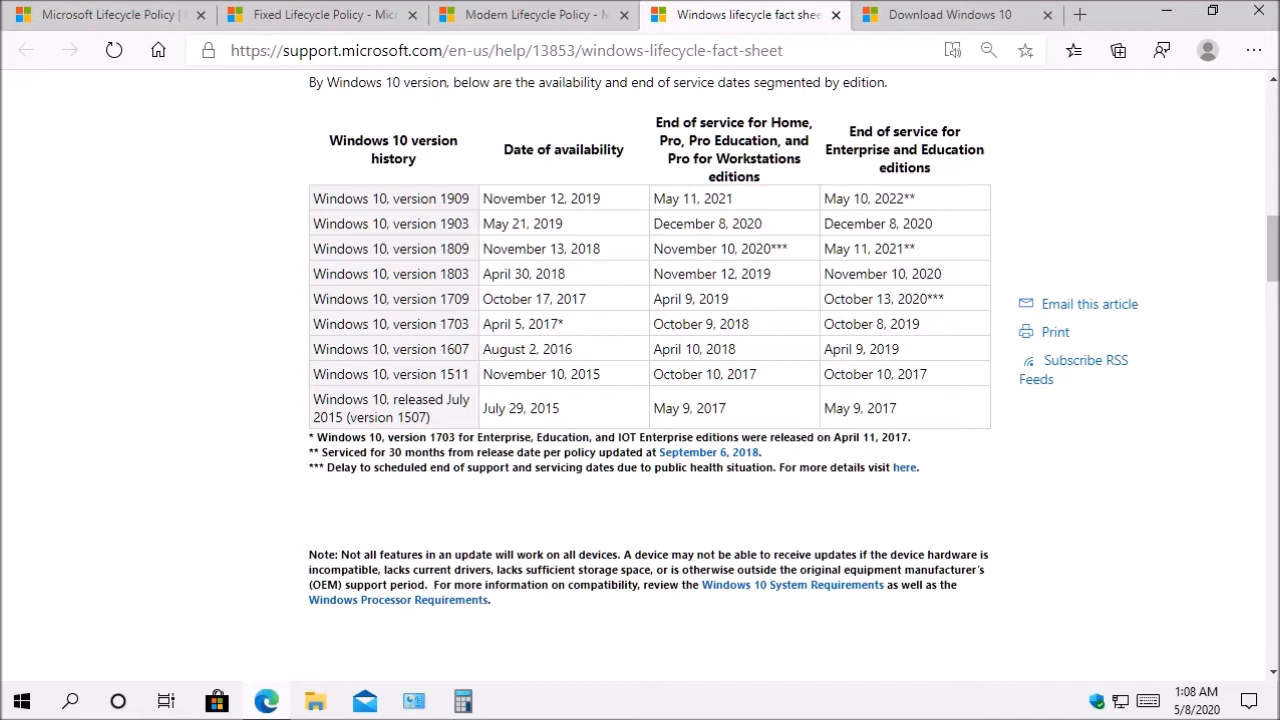
# Switch to the Microsoft Lifecycle Policy overview page with Modern and Fixed Policy options.
pyautogui.click(100, 14)
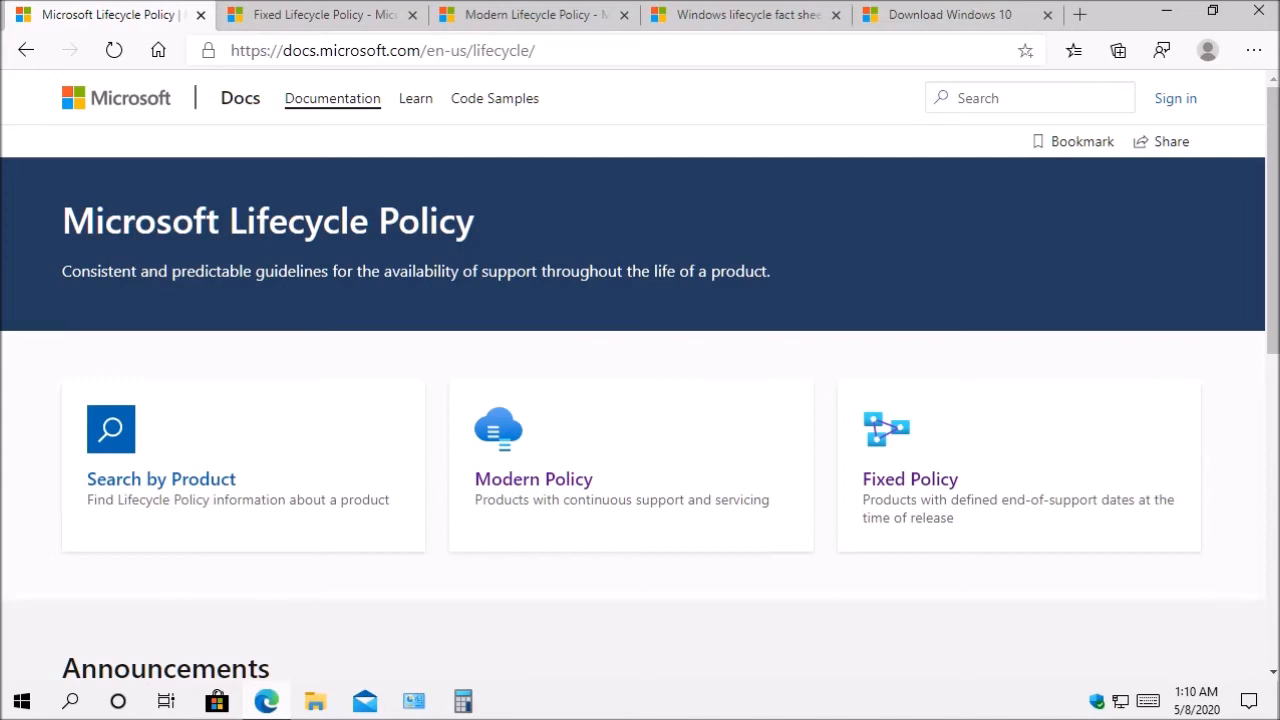
# Bring up Windows Update's update history listing installed feature and quality updates.
pyautogui.click(512, 700)
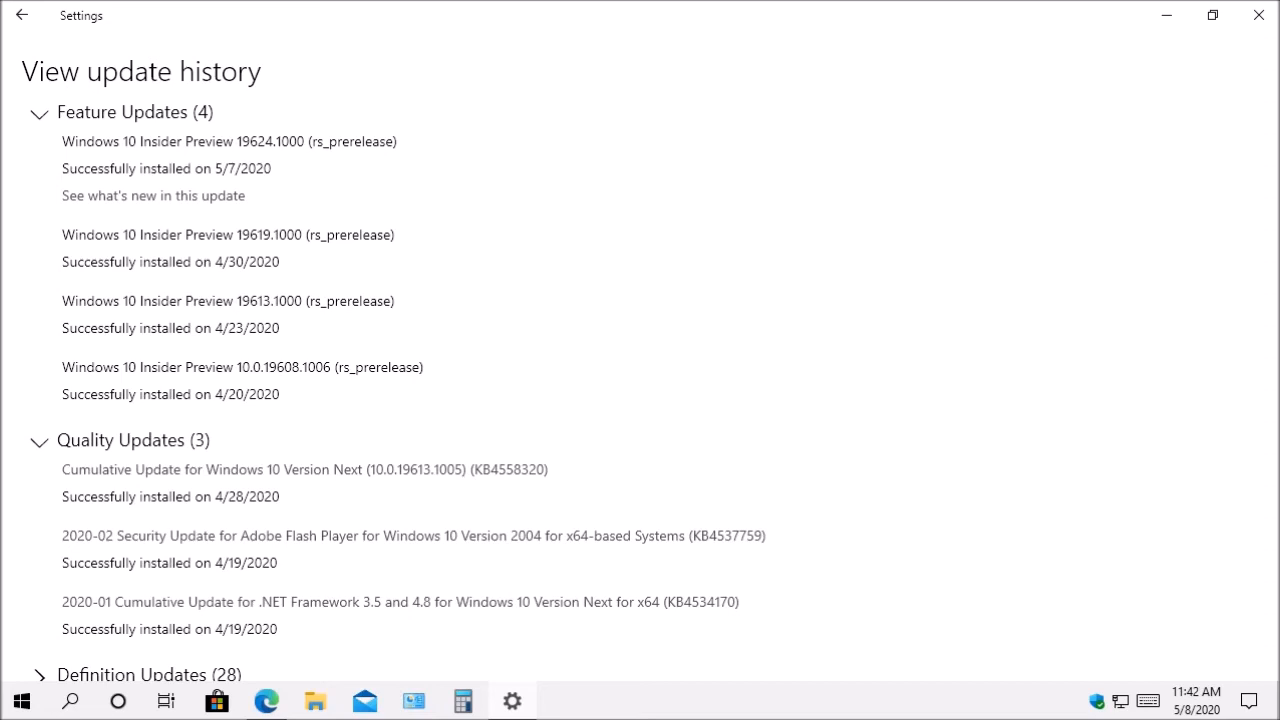
# Go back to the main Windows Update page reporting the device is up to date.
pyautogui.click(22, 14)
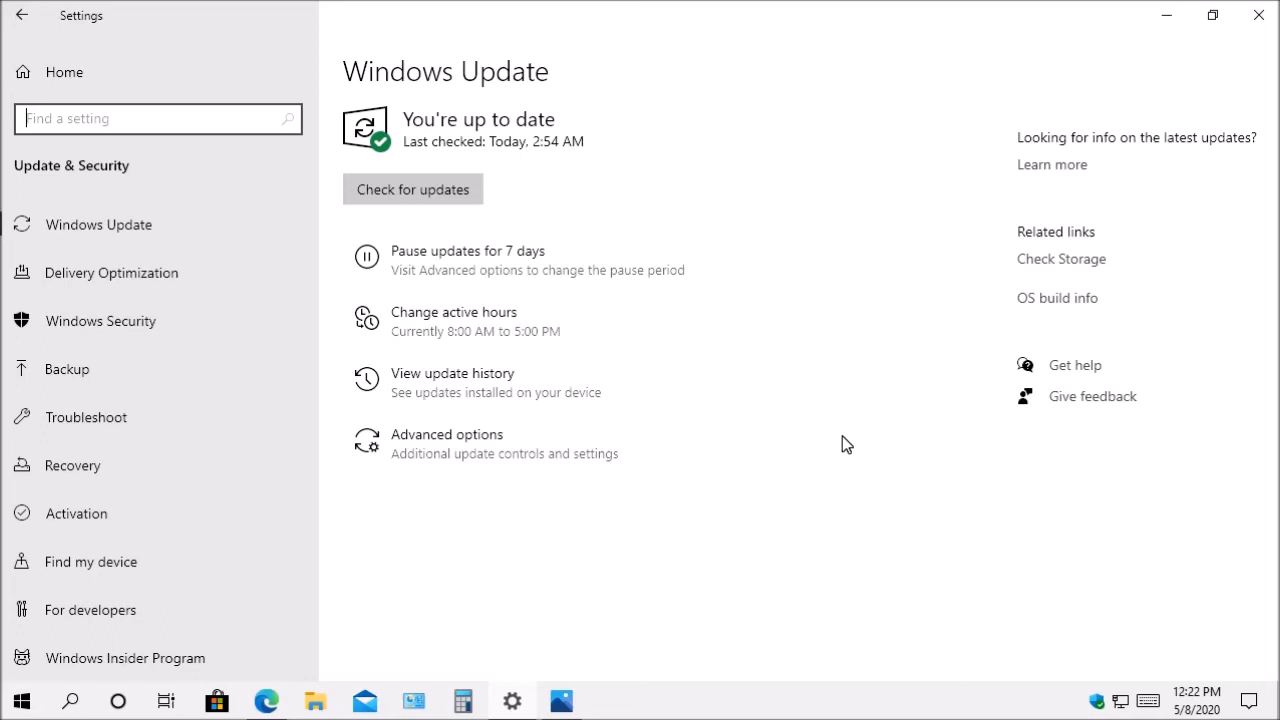
pyautogui.moveTo(430, 198)
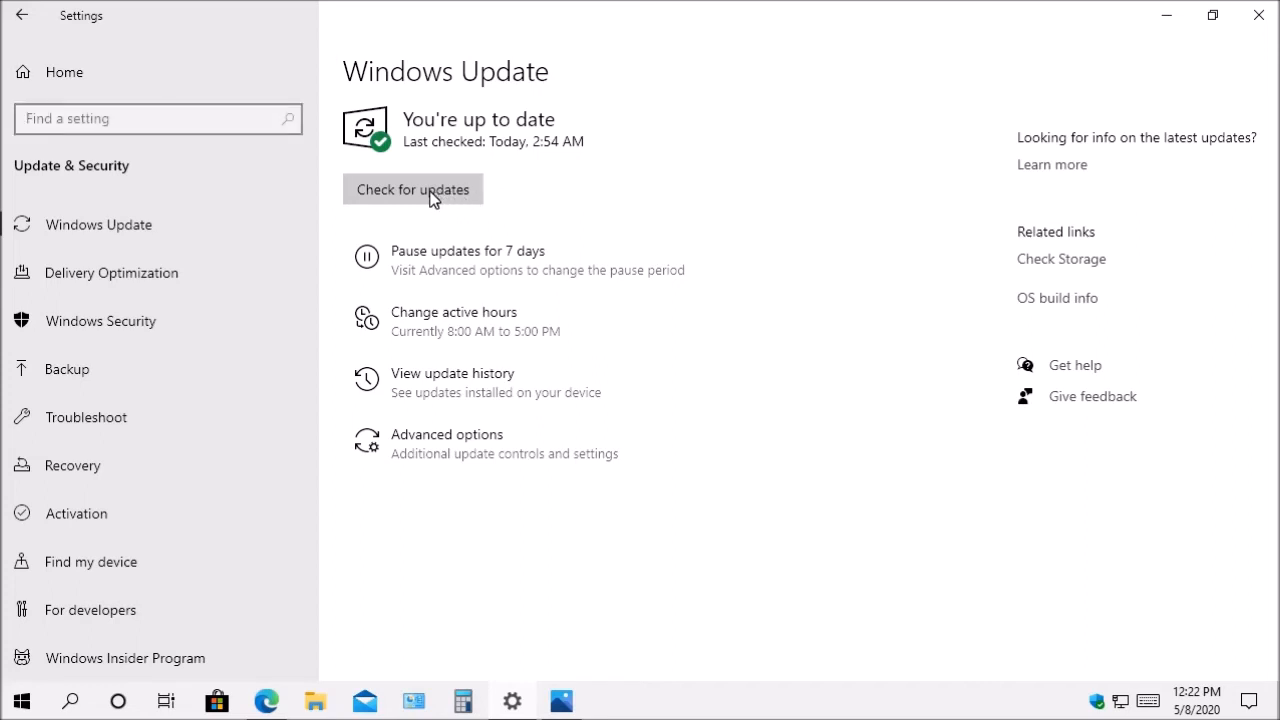
pyautogui.click(412, 188)
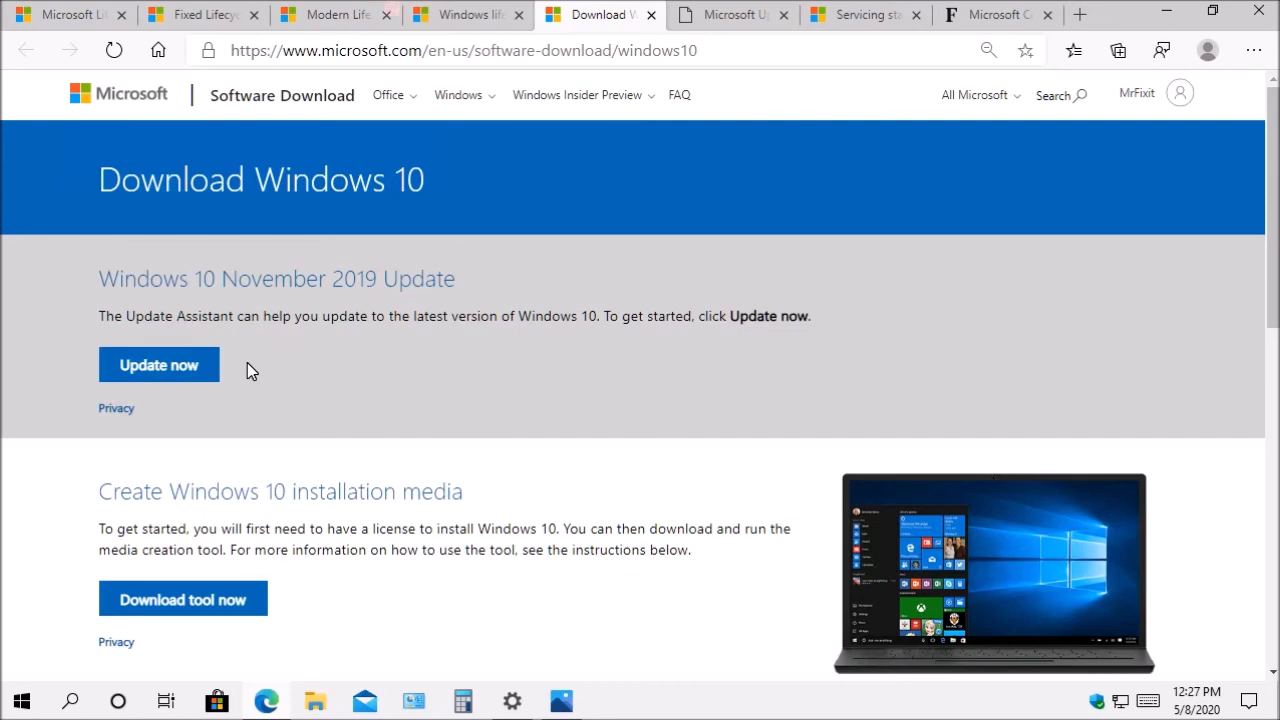
pyautogui.moveTo(630, 402)
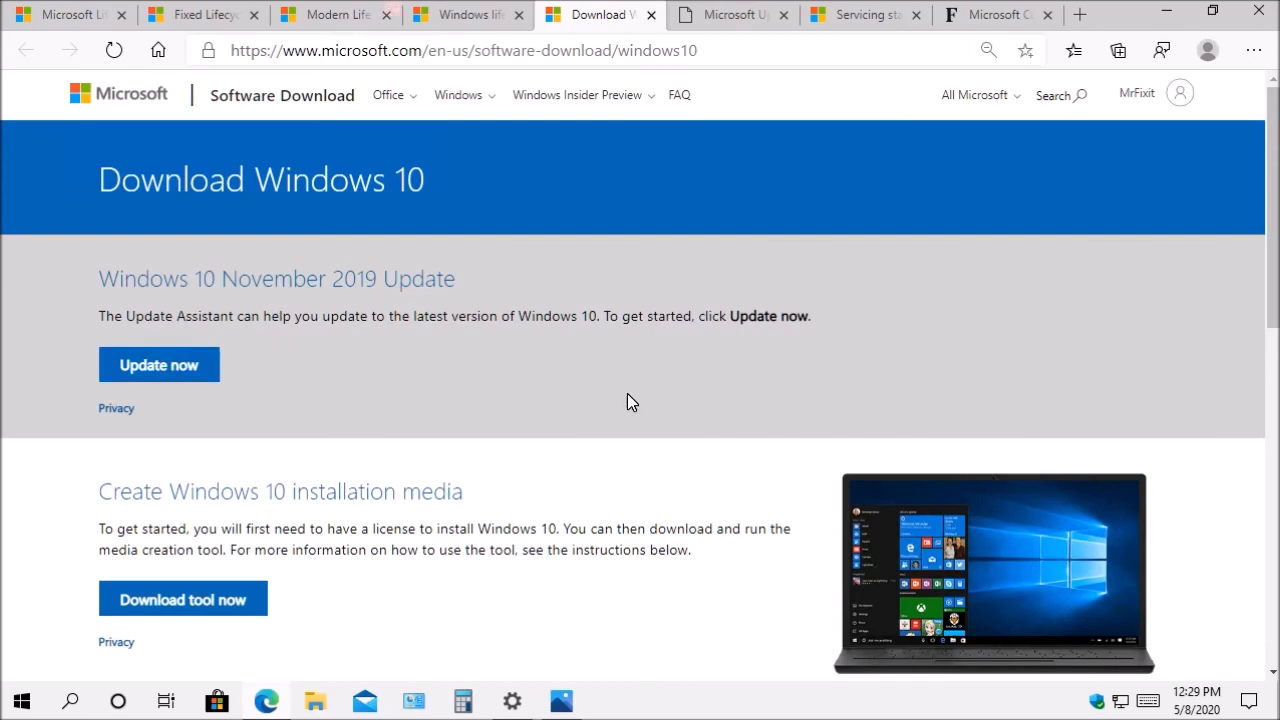
pyautogui.moveTo(144, 304)
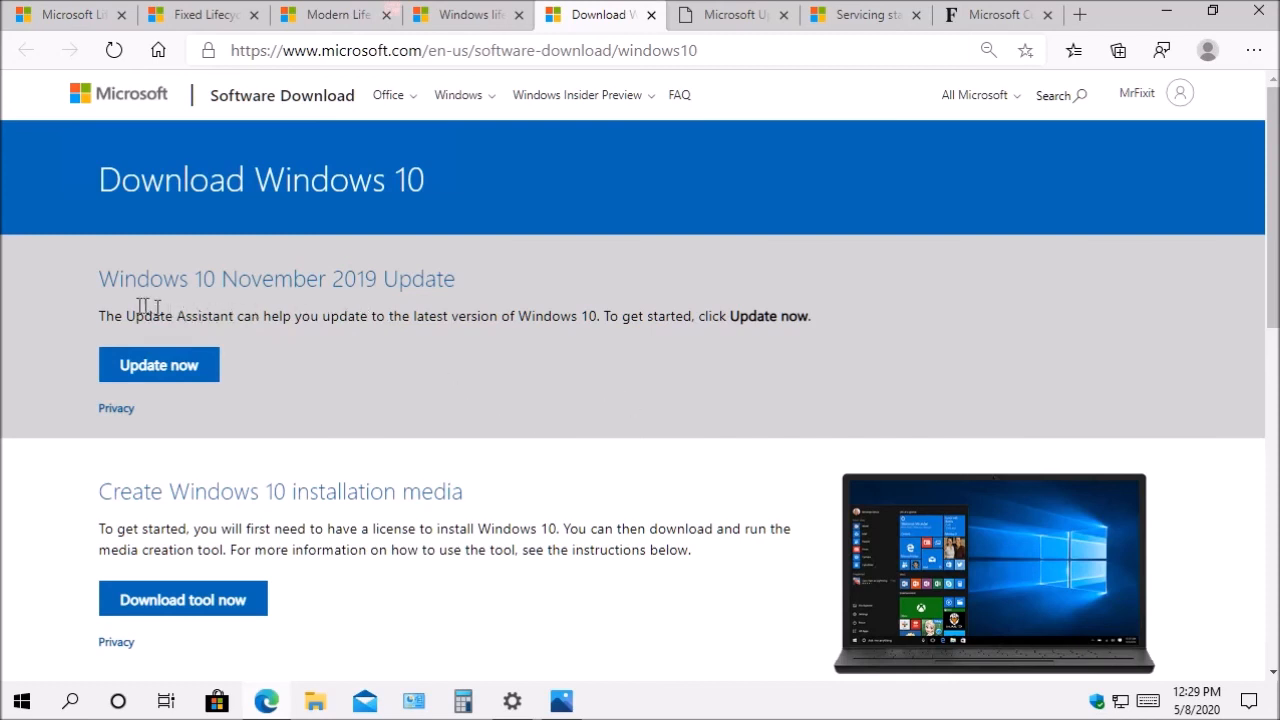
pyautogui.moveTo(190, 310)
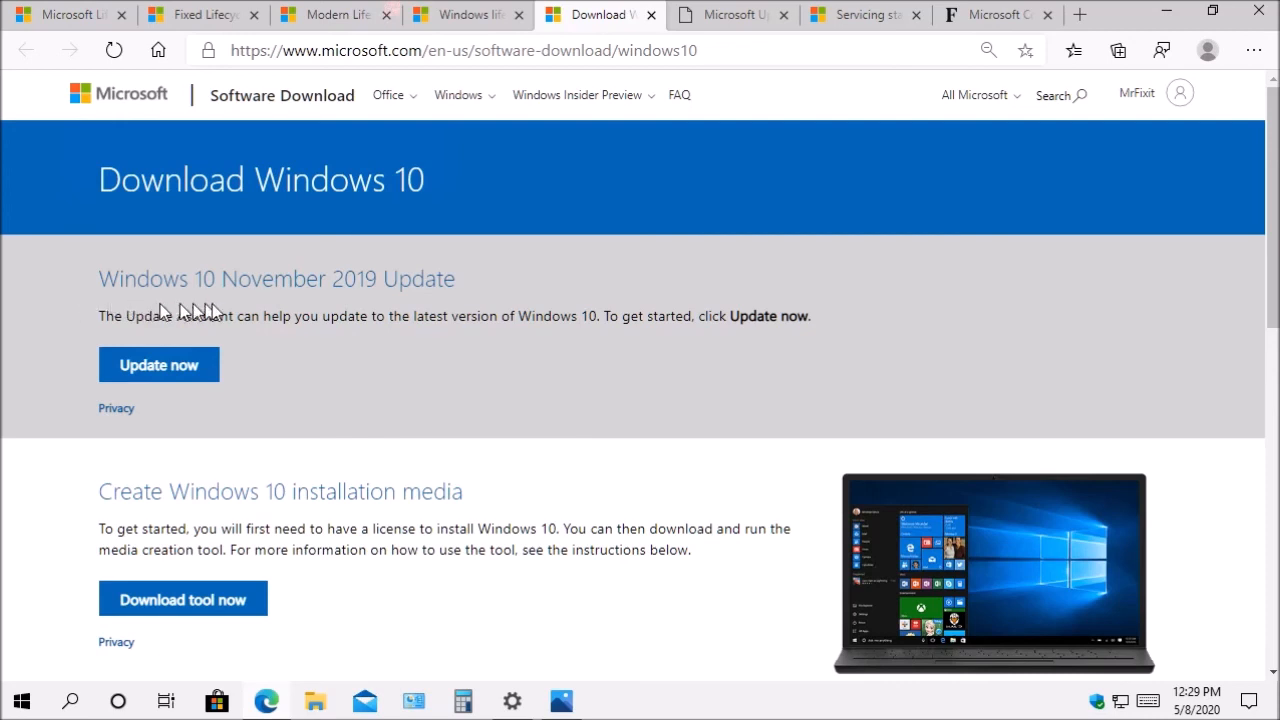
pyautogui.moveTo(352, 308)
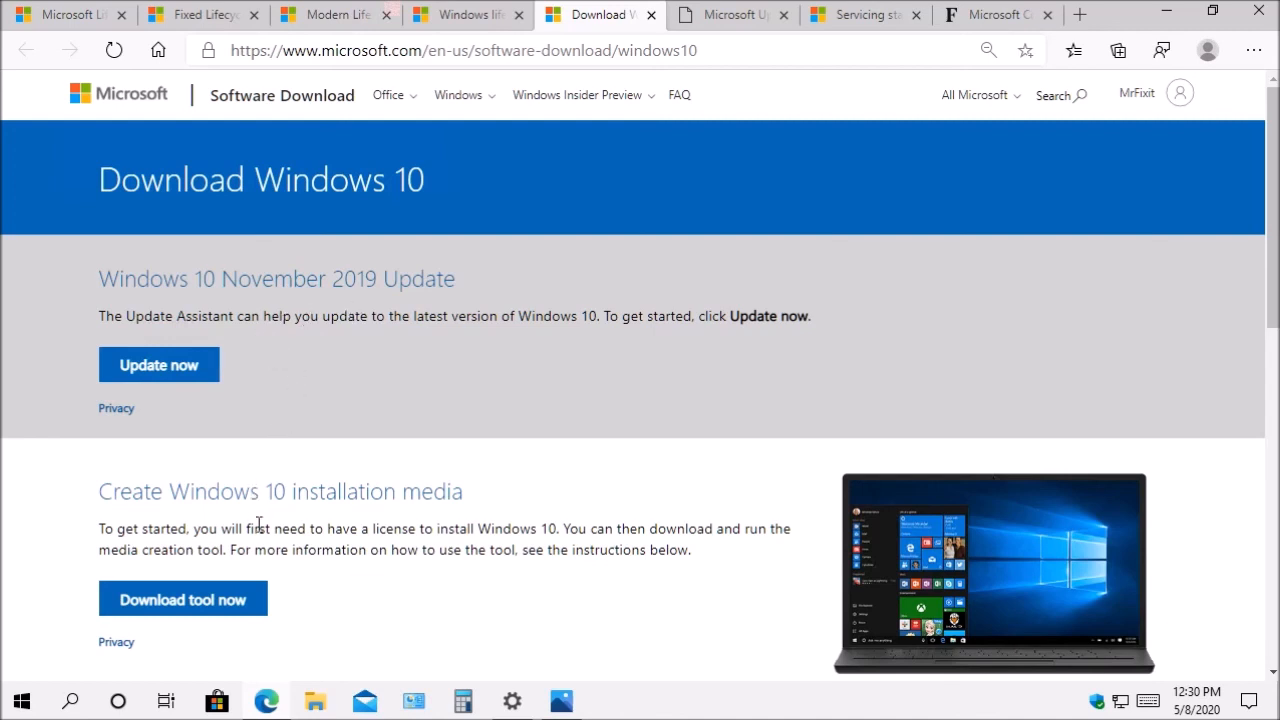
pyautogui.moveTo(372, 580)
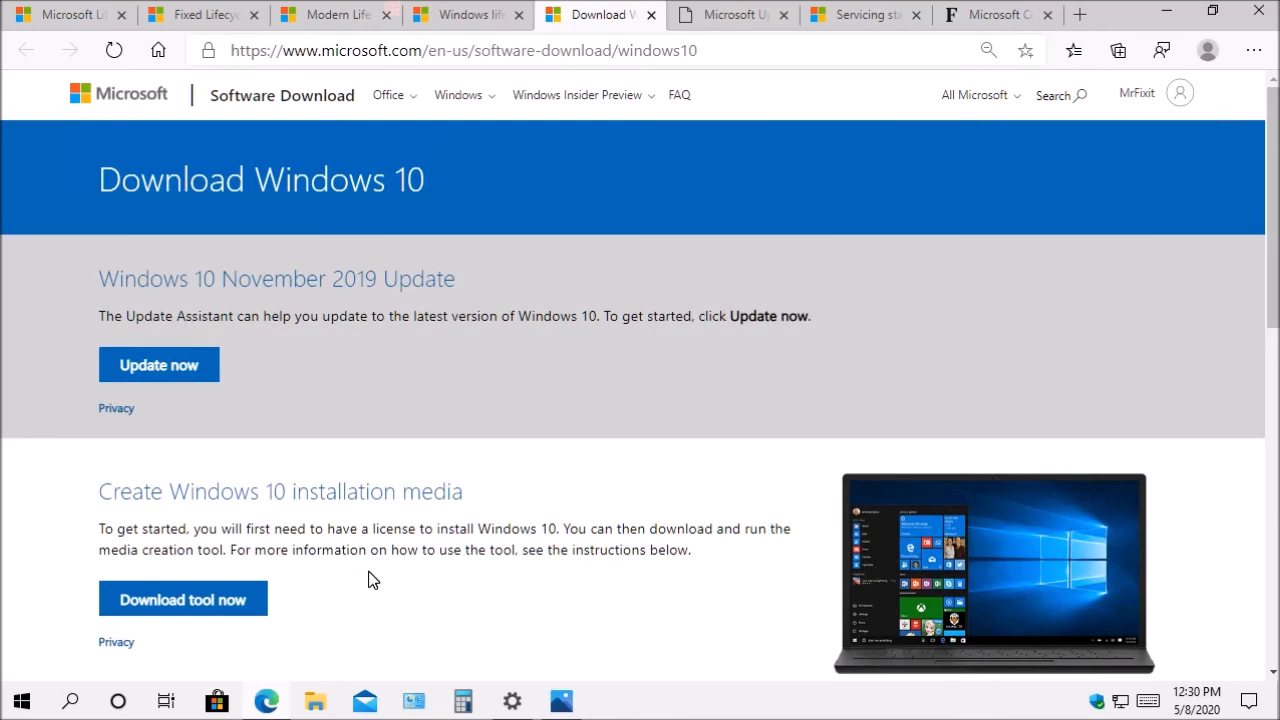
# Switch from the Download Windows 10 page to the Windows lifecycle fact sheet's version table.
pyautogui.click(468, 14)
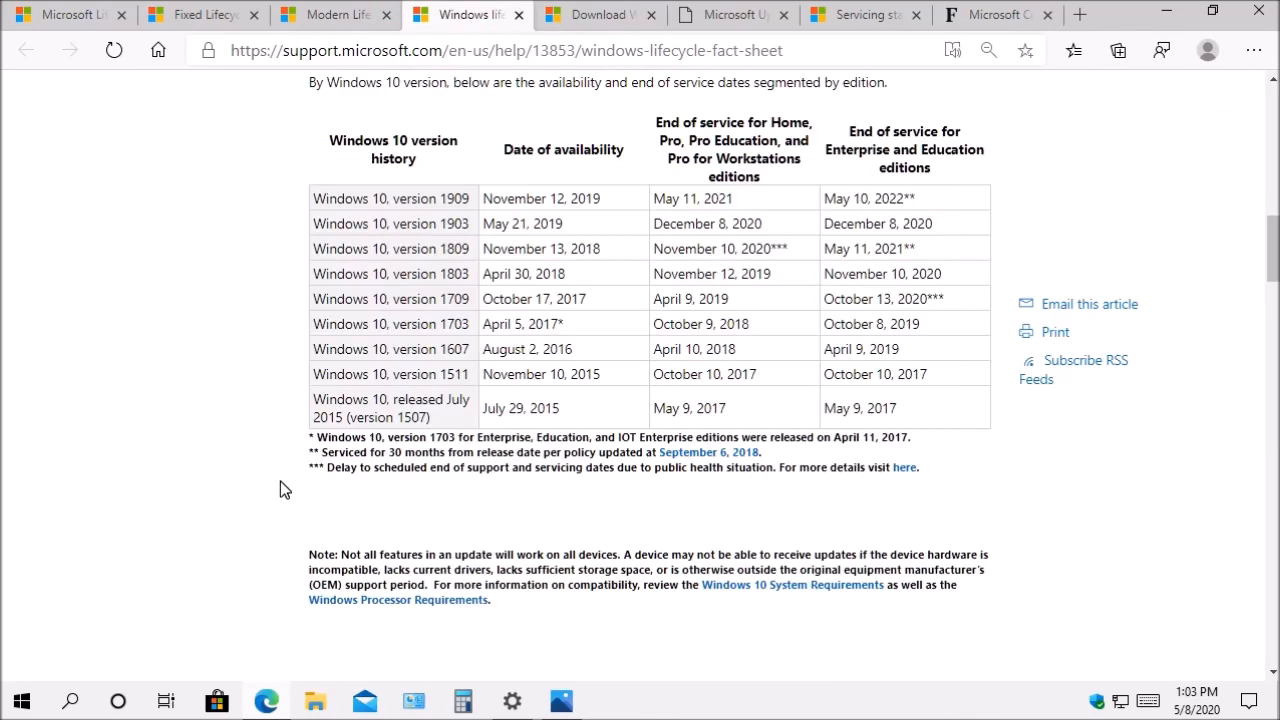